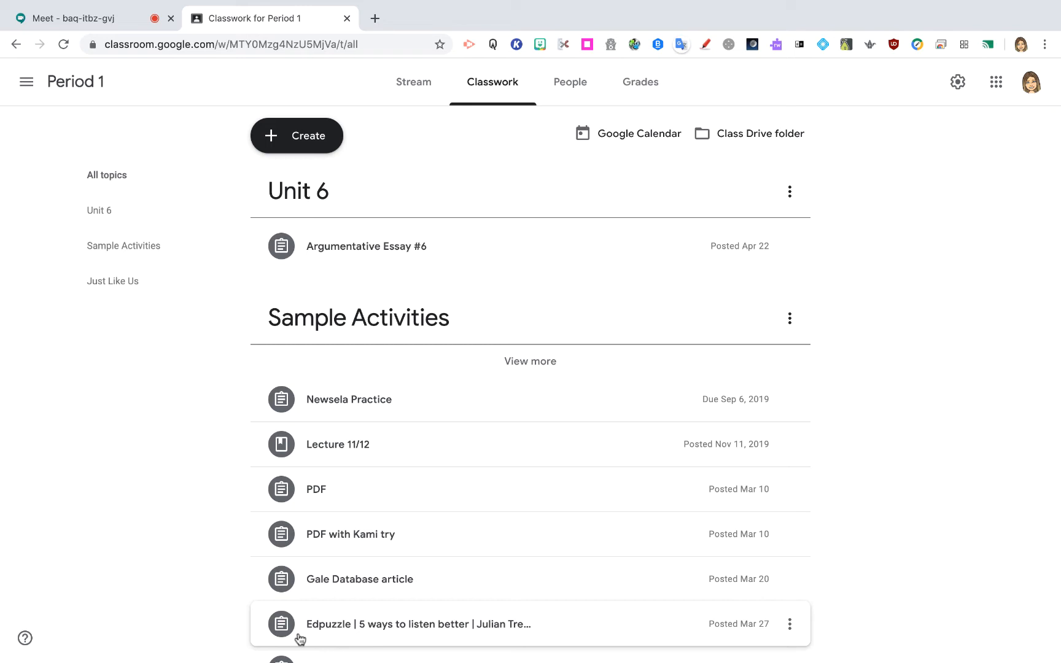
pyautogui.moveTo(66, 18)
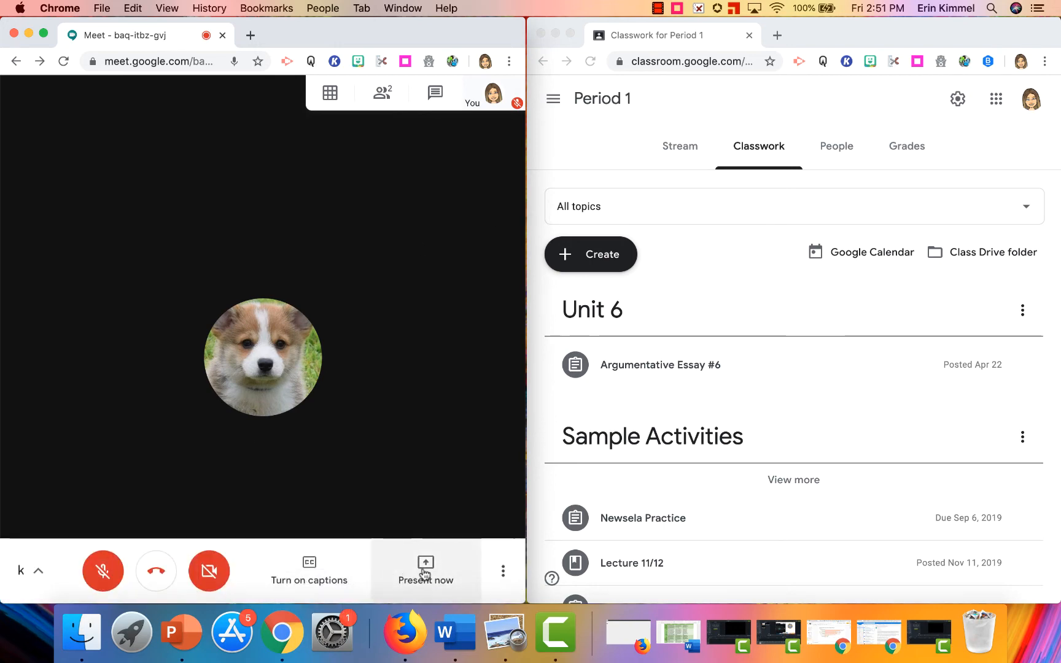
# - Present a single window and share the Classwork for Period 1 Classroom window to the call
pyautogui.click(425, 573)
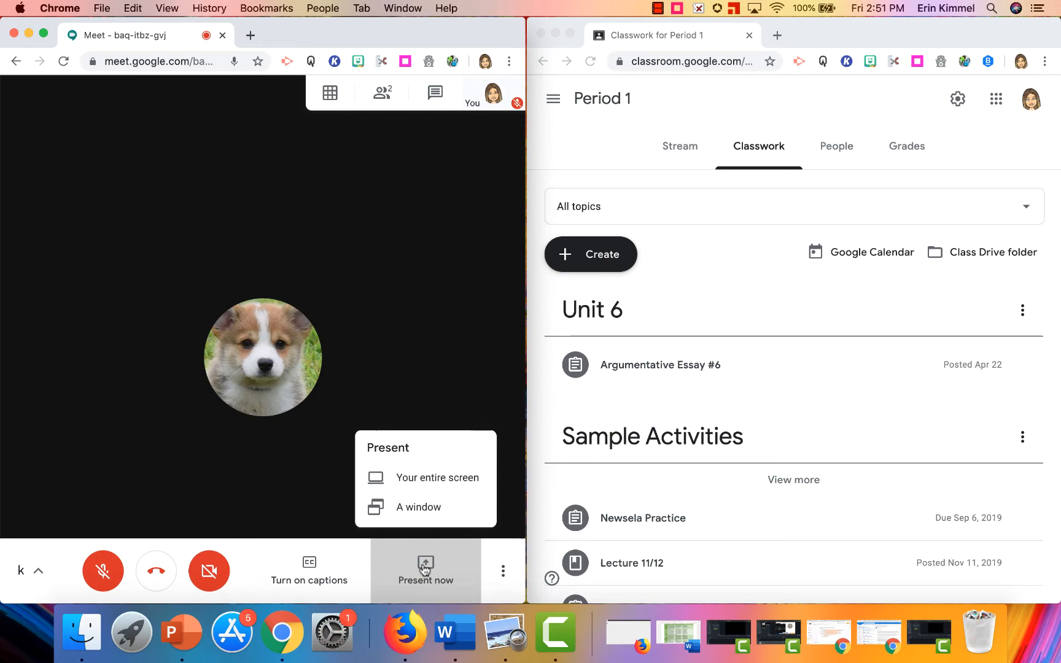
pyautogui.click(415, 507)
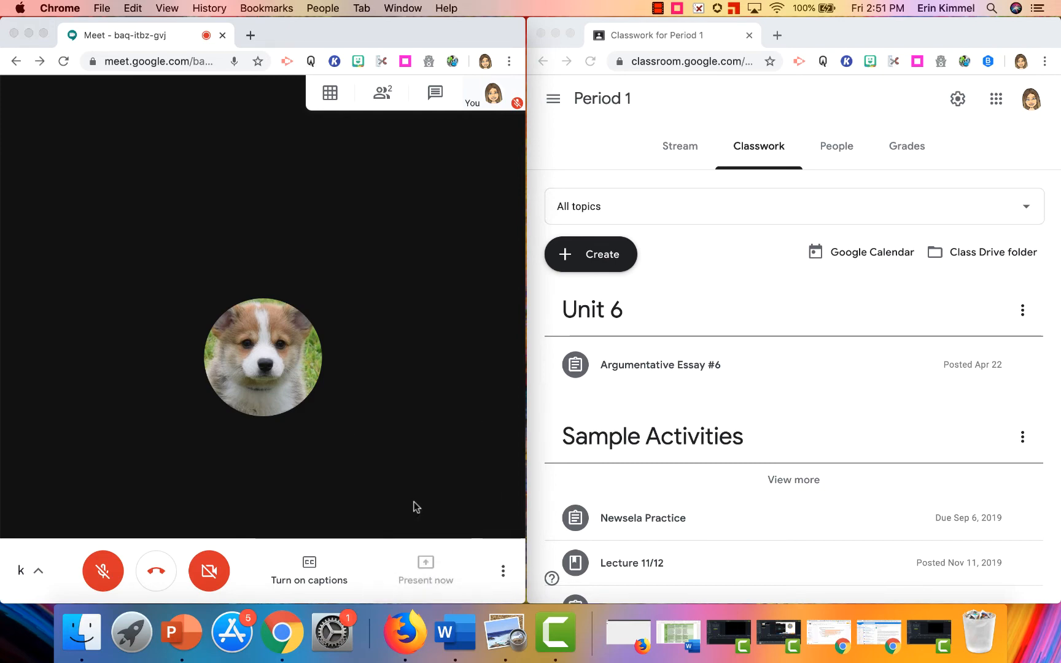
pyautogui.click(425, 571)
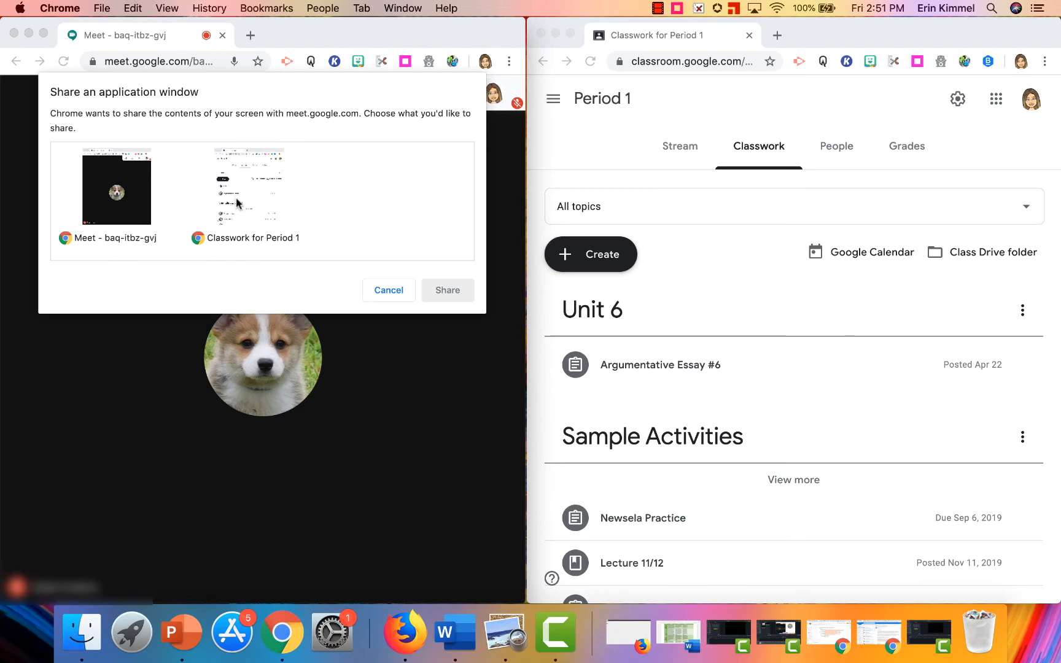
pyautogui.click(249, 187)
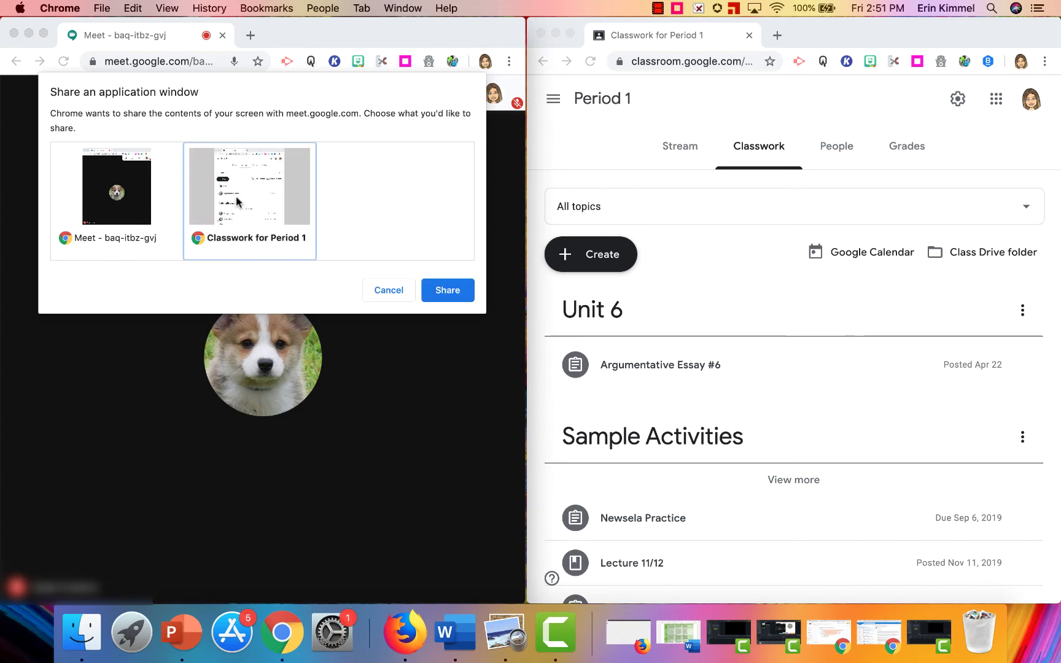
pyautogui.click(447, 290)
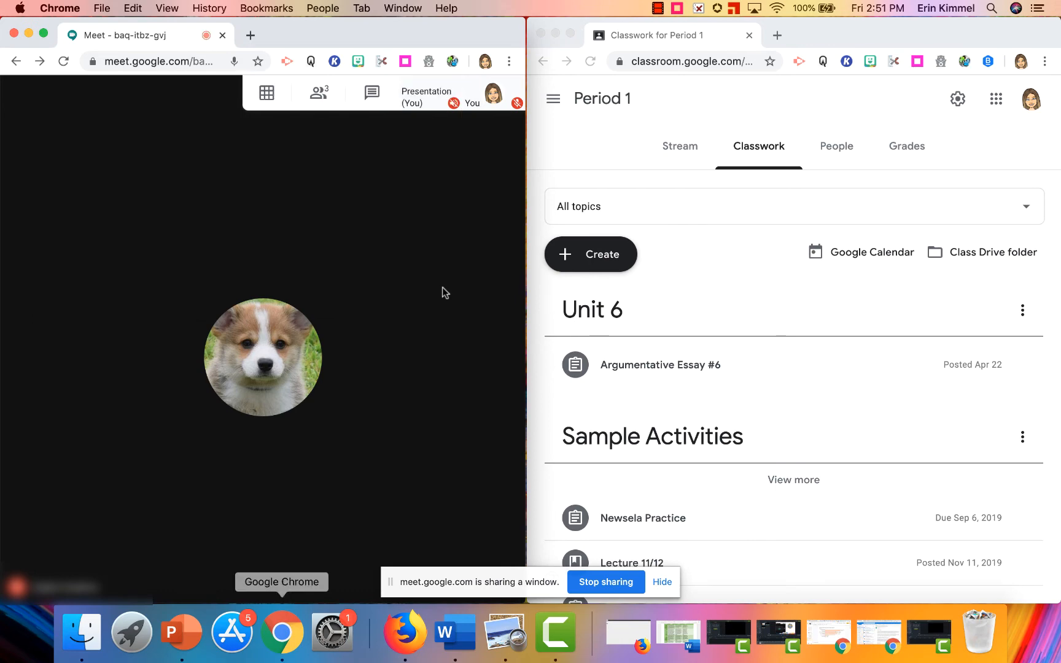
# - Switch to the student's Meet window via the Chrome Dock menu to verify the shared Classroom window
pyautogui.rightClick(282, 631)
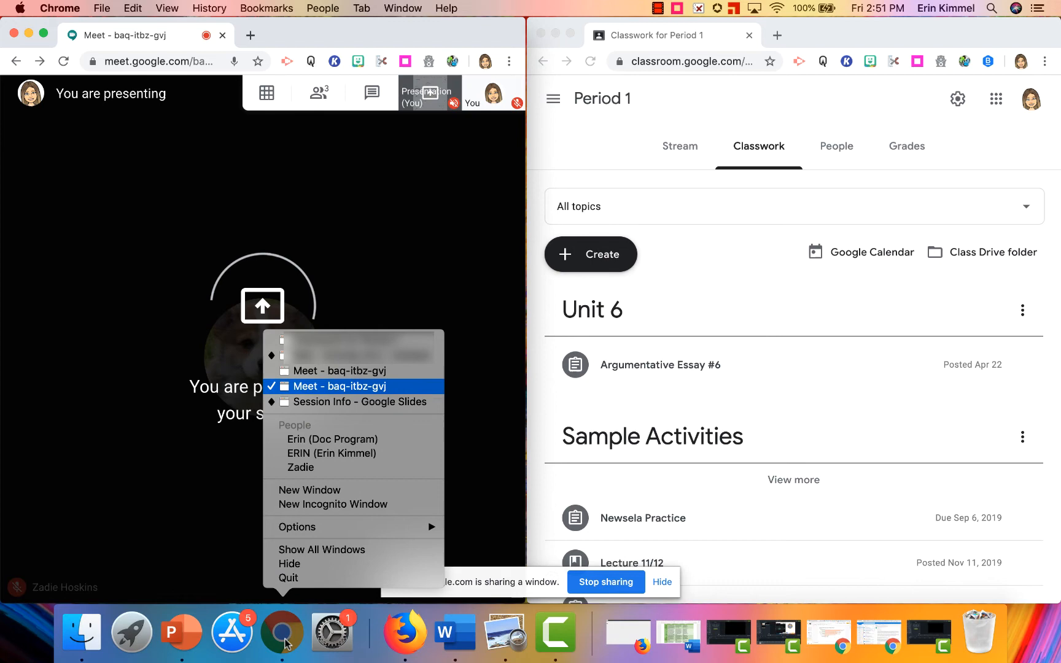
pyautogui.click(339, 378)
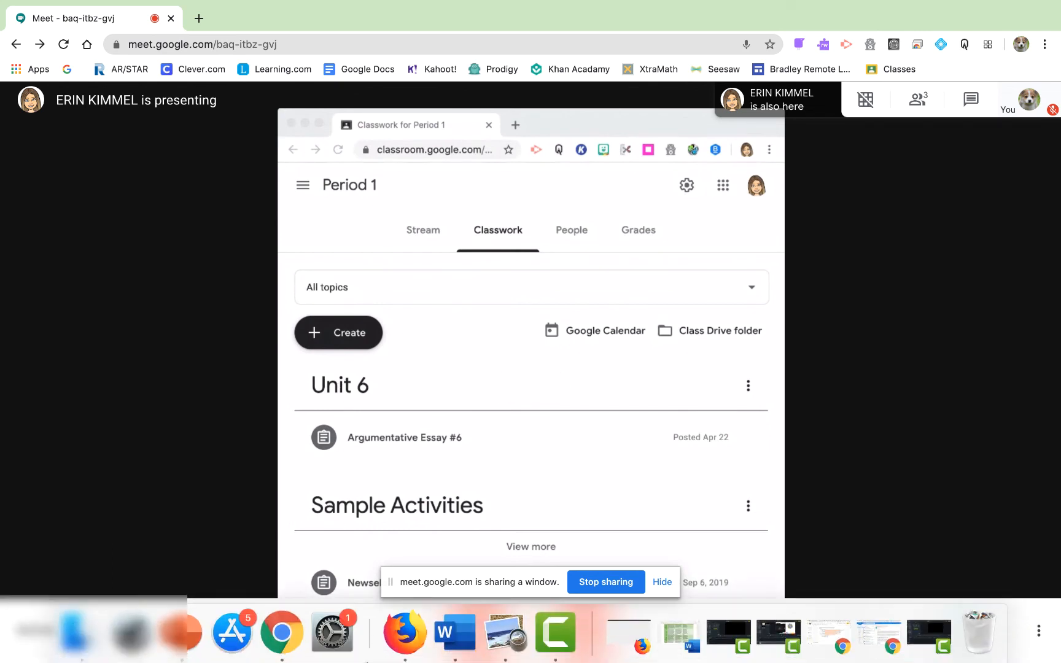
pyautogui.rightClick(282, 632)
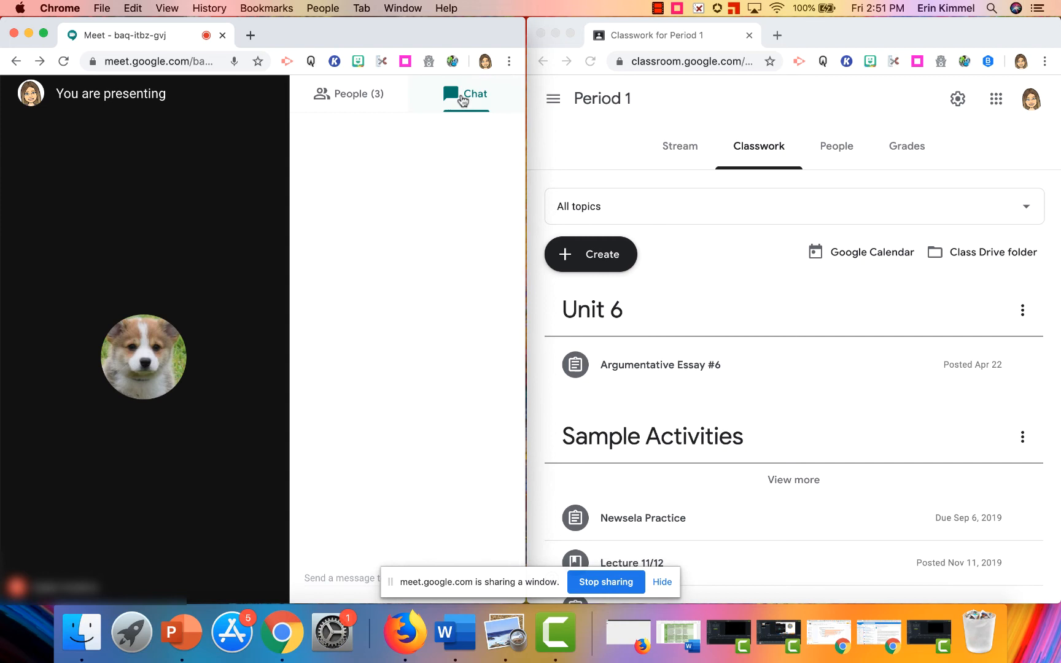
pyautogui.click(349, 93)
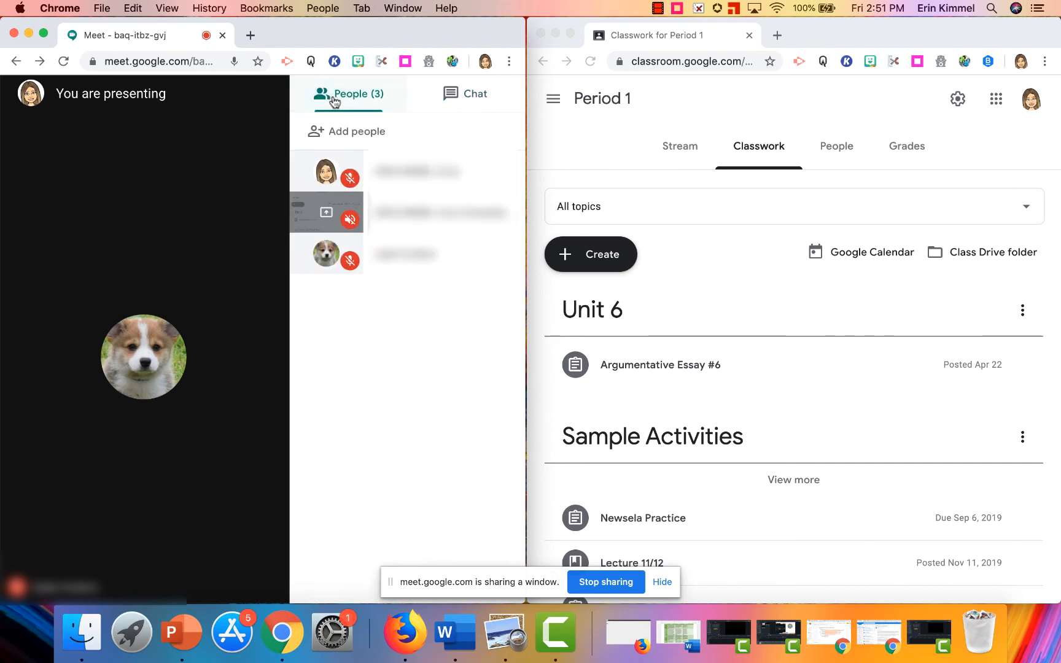
pyautogui.moveTo(457, 103)
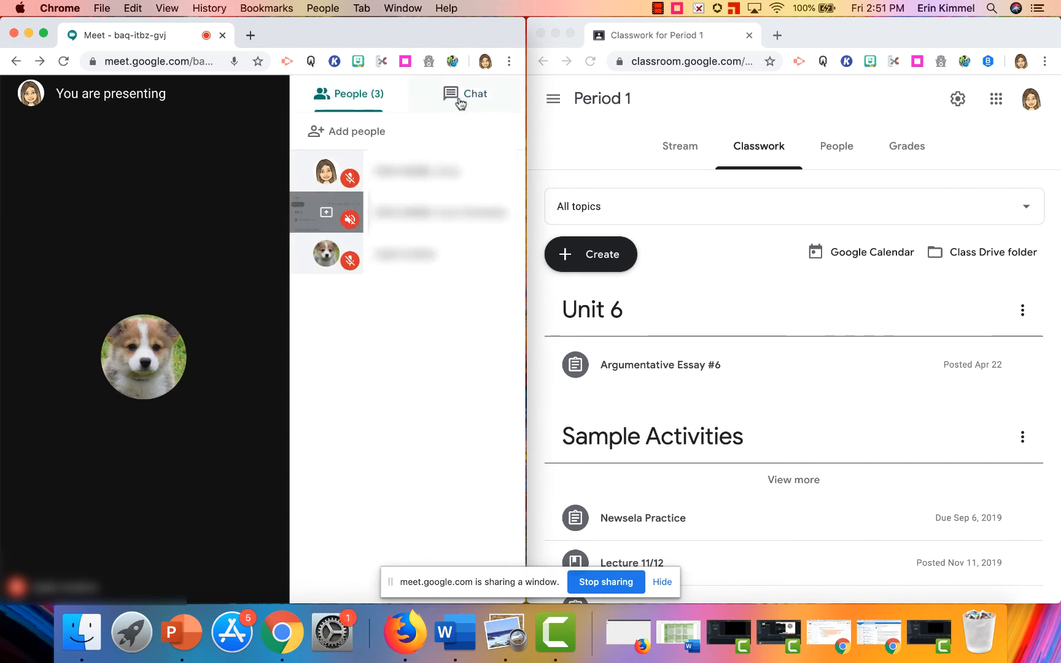
pyautogui.click(465, 94)
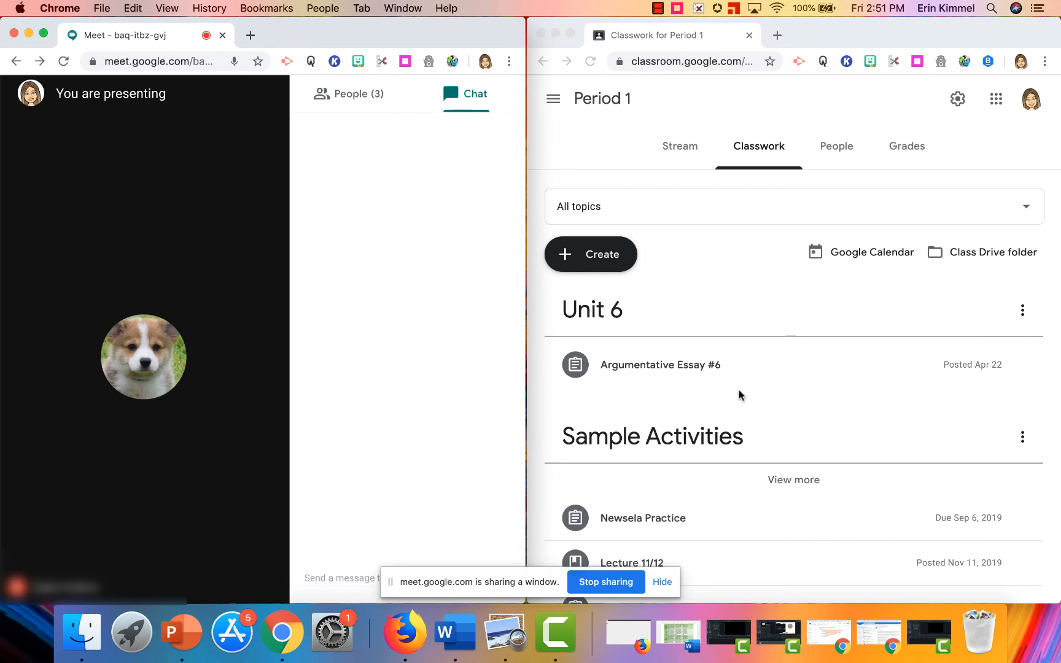
# - Expand Argumentative Essay #6 to show its instructions, 1 graded count, 4-criteria rubric and attached doc
pyautogui.click(661, 364)
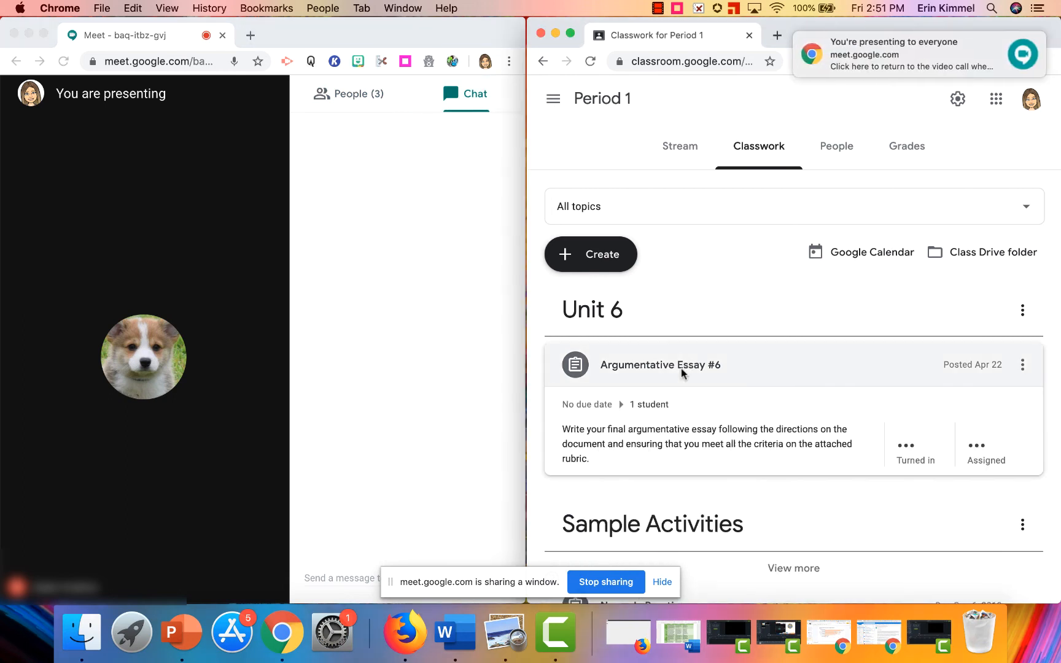
pyautogui.click(660, 365)
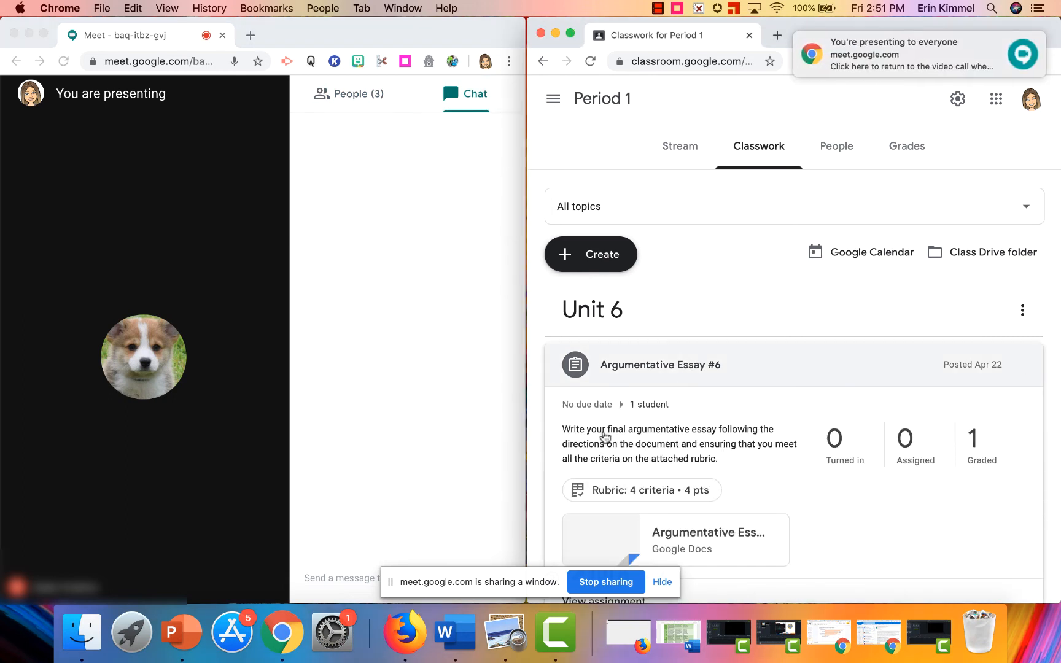
pyautogui.moveTo(666, 454)
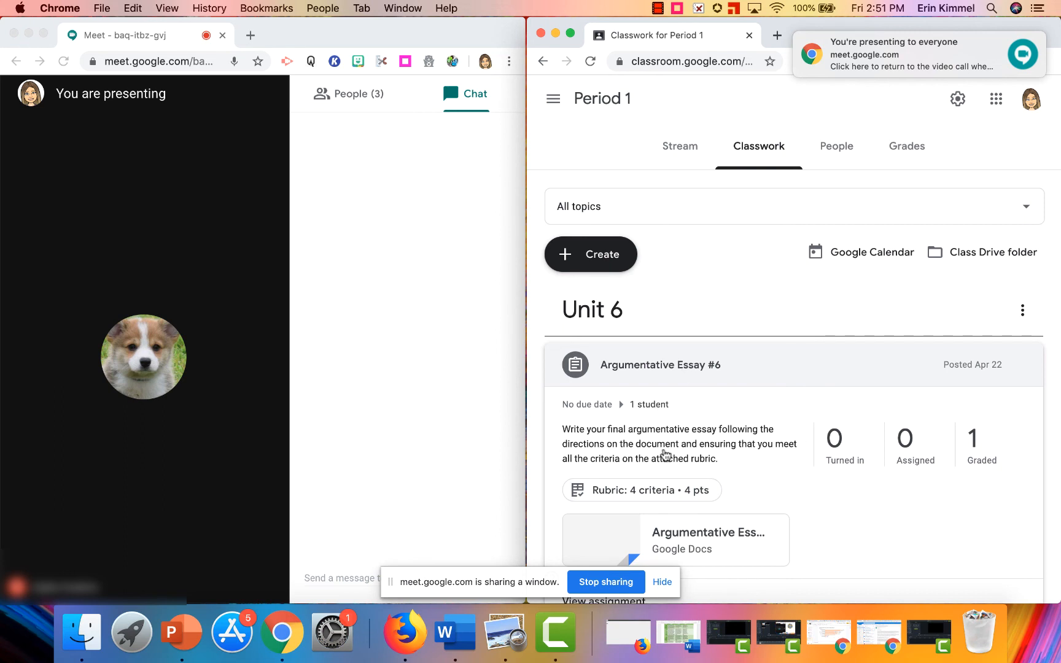